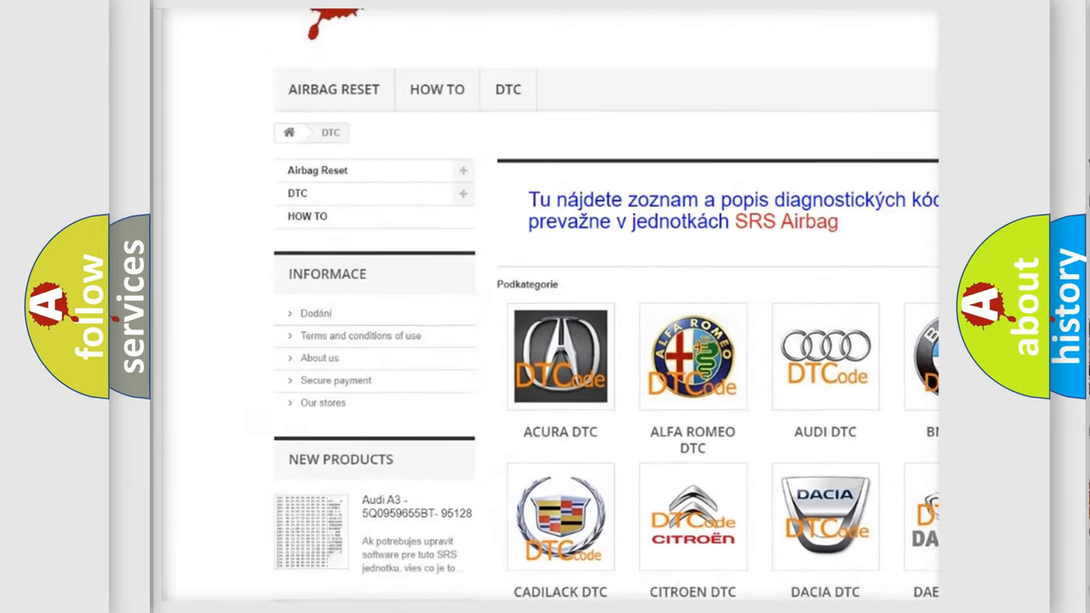
Reveal the P1451 definition: the module has detected an internal malfunction.
scroll("down", 3)
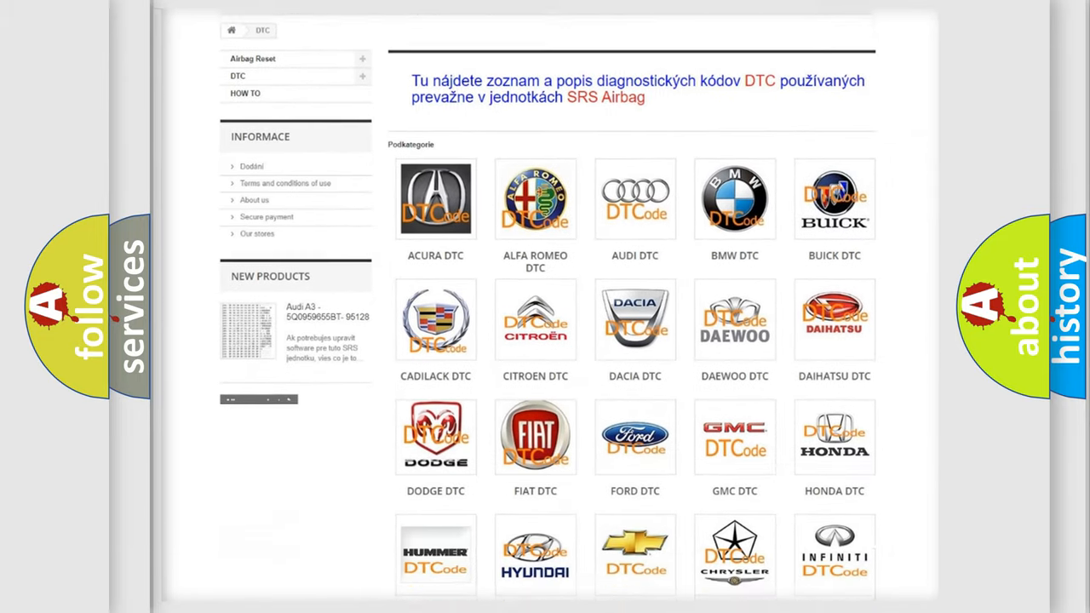
scroll("down", 3)
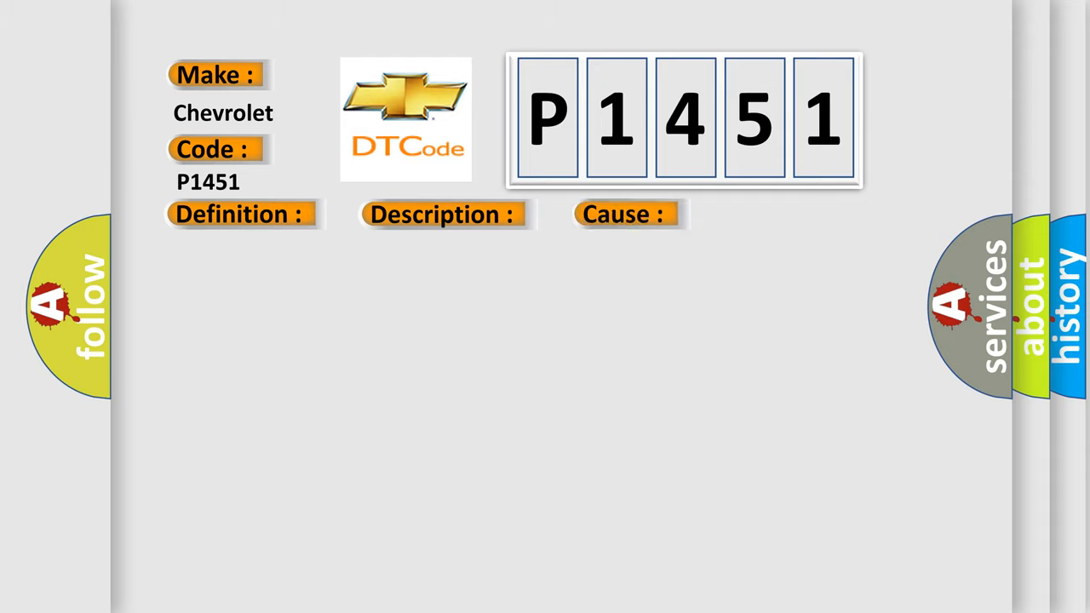
left_click(238, 214)
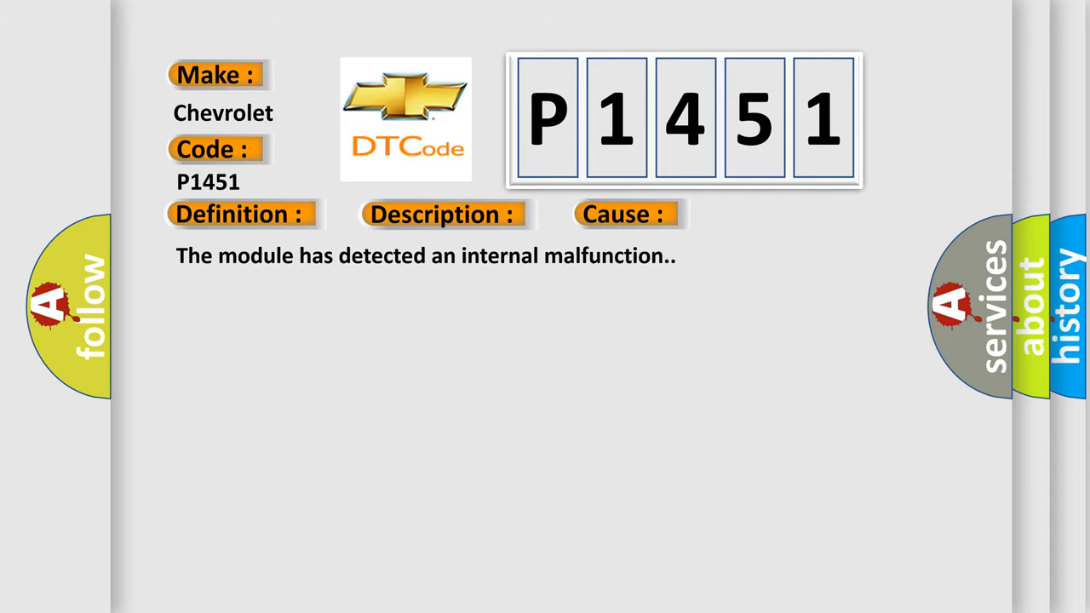